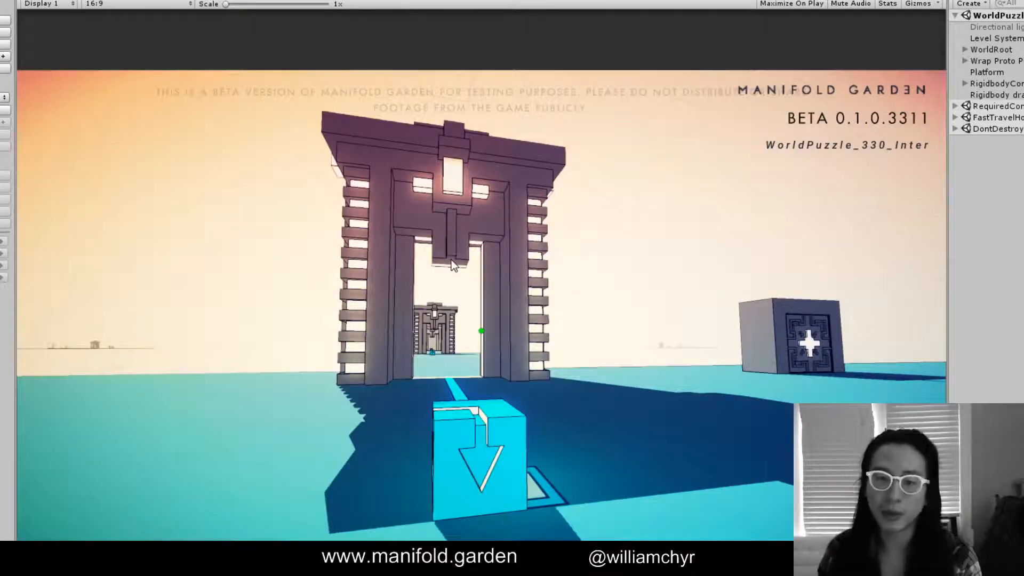
{"action": "mouse_move", "coordinate": [516, 352]}
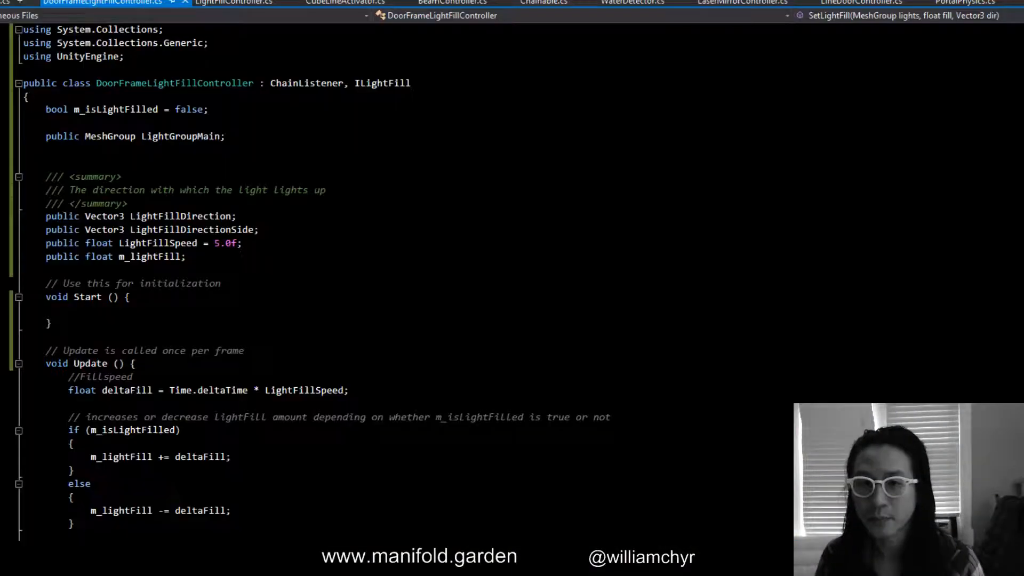
Switch to the WaterDetector.cs file showing the class deriving from ChainActivator and ILightFill
{"action": "left_click", "coordinate": [637, 2]}
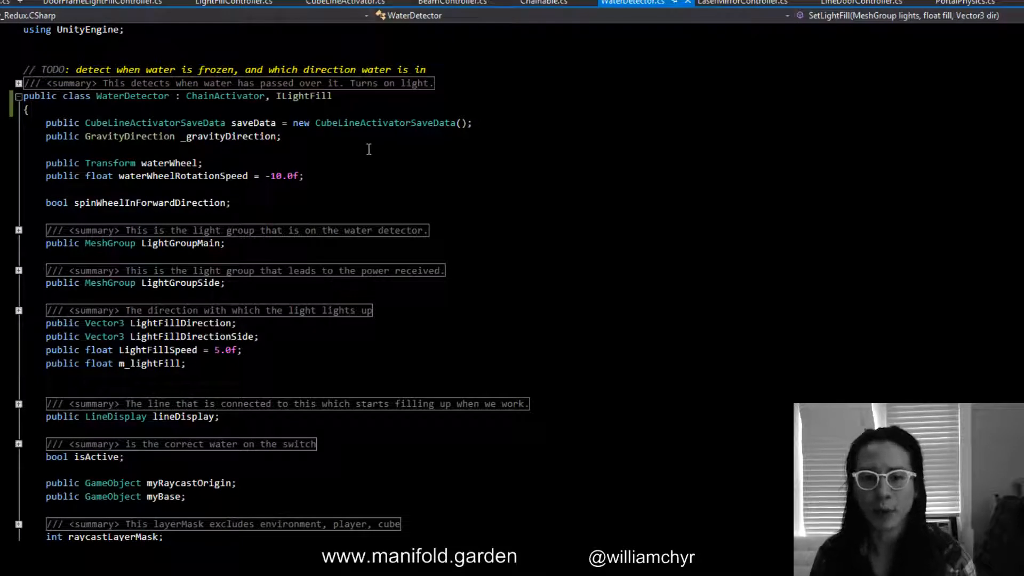
{"action": "mouse_move", "coordinate": [225, 96]}
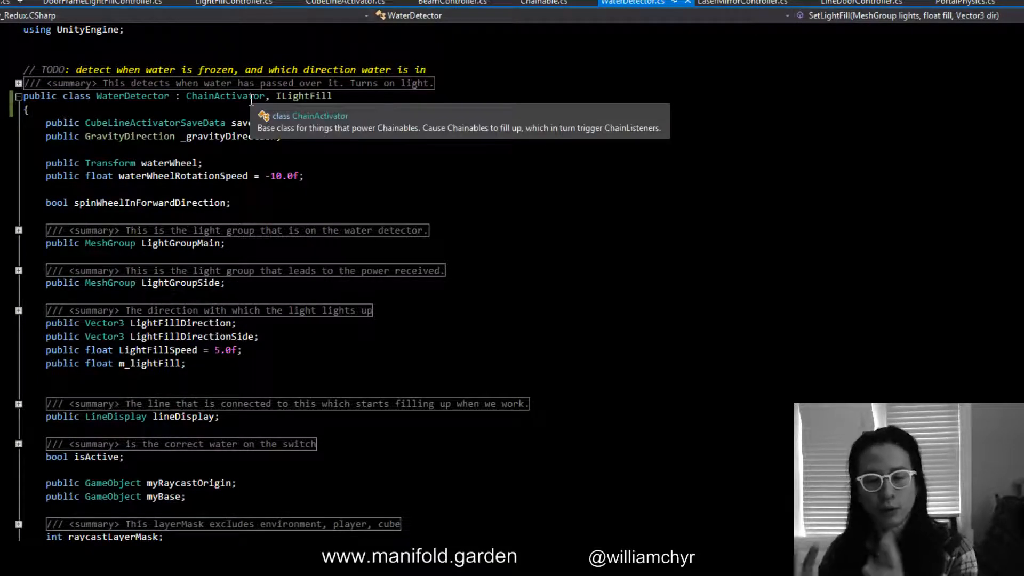
{"action": "mouse_move", "coordinate": [245, 123]}
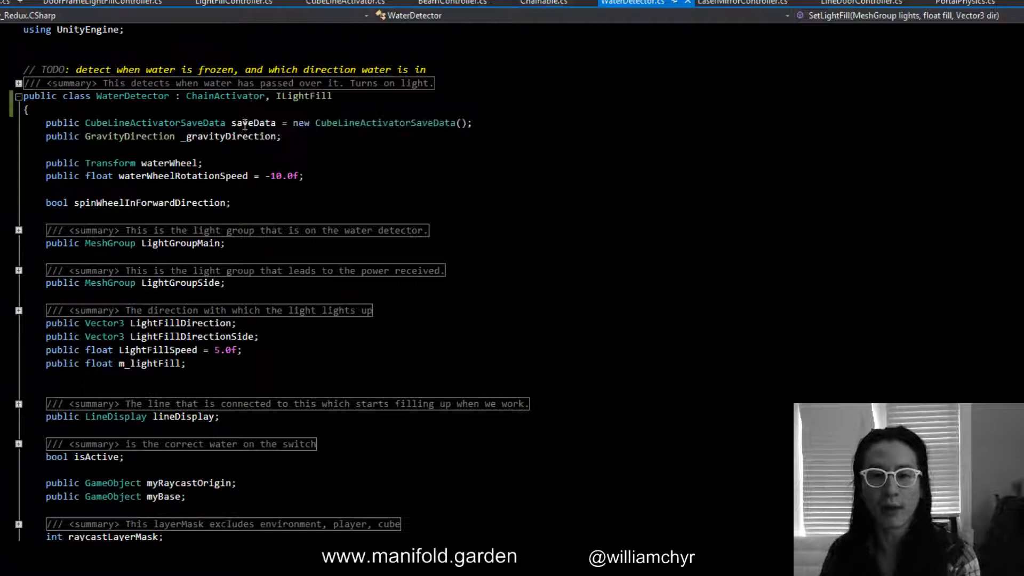
{"action": "mouse_move", "coordinate": [308, 96]}
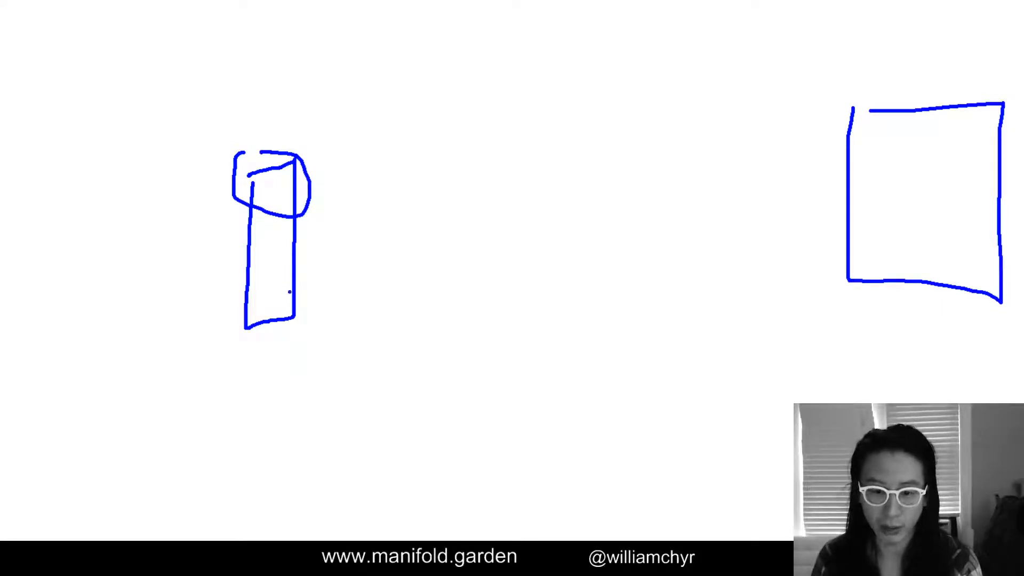
Sketch blue blocks on the whiteboard with red flow arrows across them and a green underline
{"action": "left_click_drag", "start_coordinate": [300, 274], "coordinate": [483, 320]}
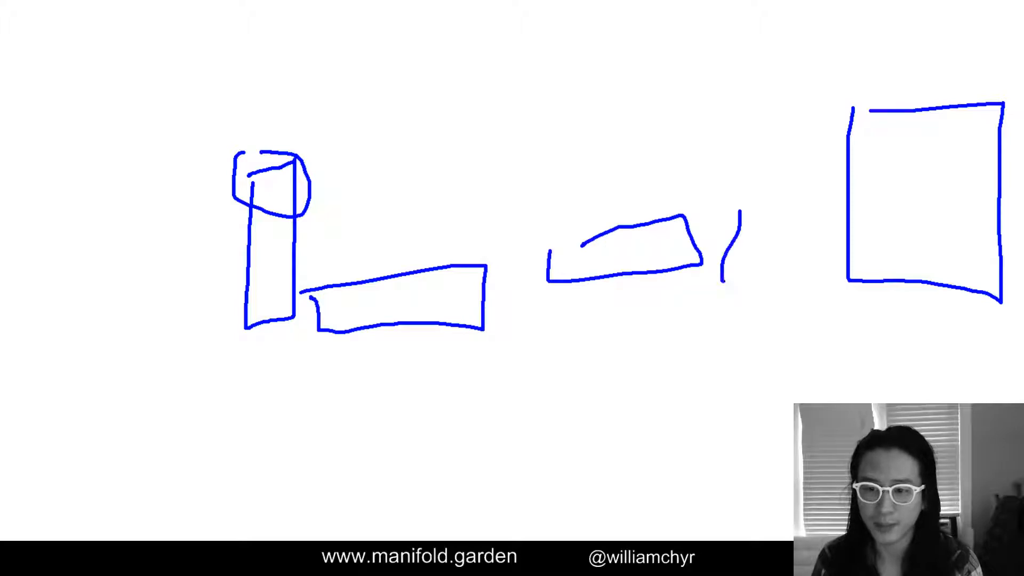
{"action": "left_click_drag", "start_coordinate": [717, 215], "coordinate": [862, 281]}
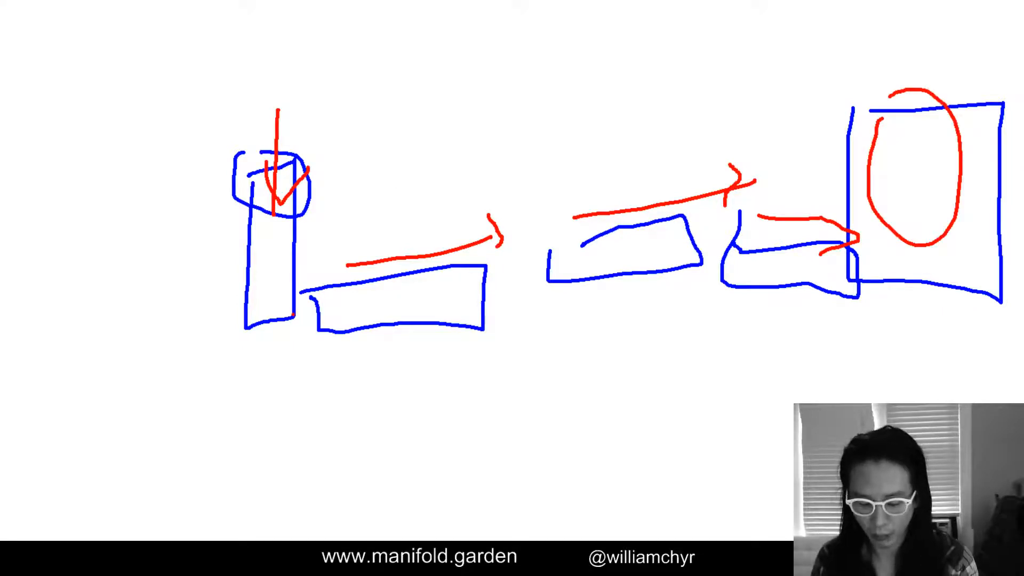
{"action": "left_click_drag", "start_coordinate": [271, 362], "coordinate": [636, 365]}
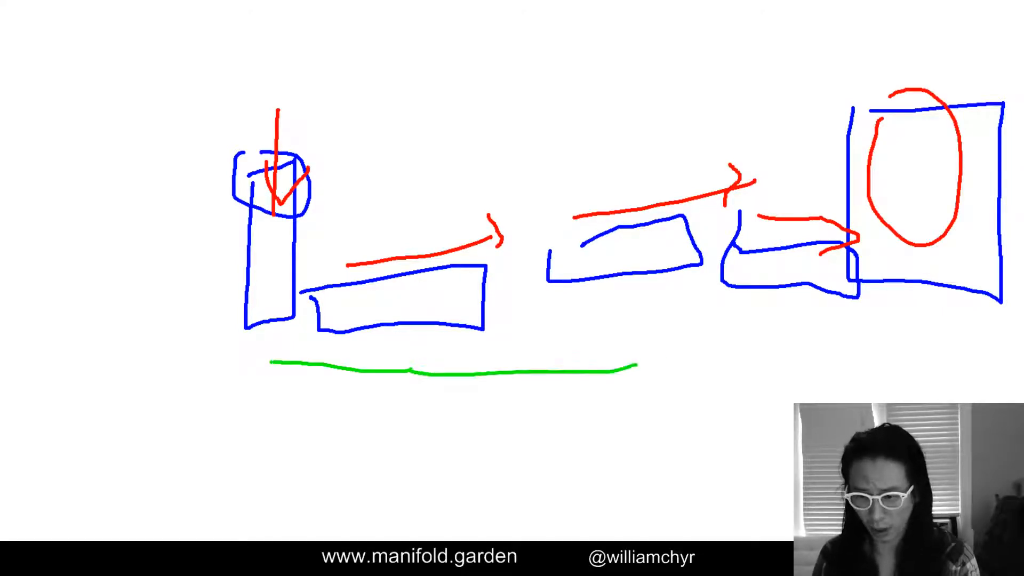
{"action": "left_click_drag", "start_coordinate": [637, 366], "coordinate": [934, 280]}
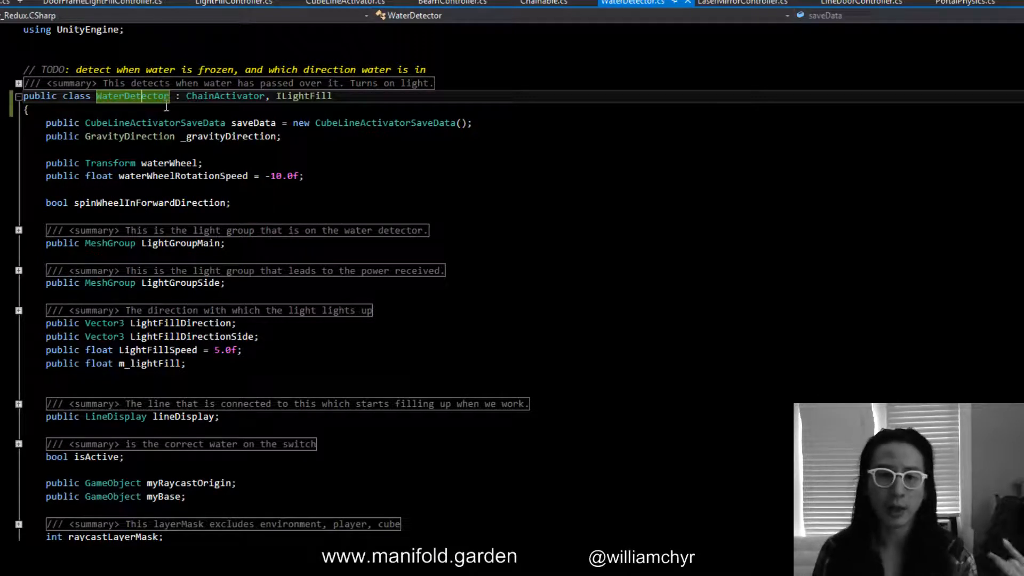
{"action": "mouse_move", "coordinate": [253, 96]}
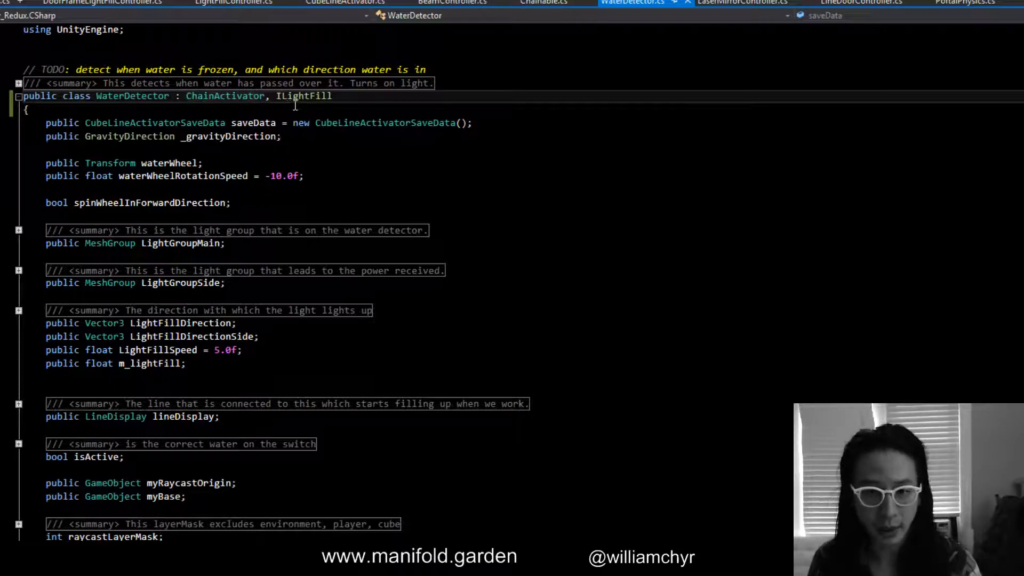
{"action": "mouse_move", "coordinate": [309, 96]}
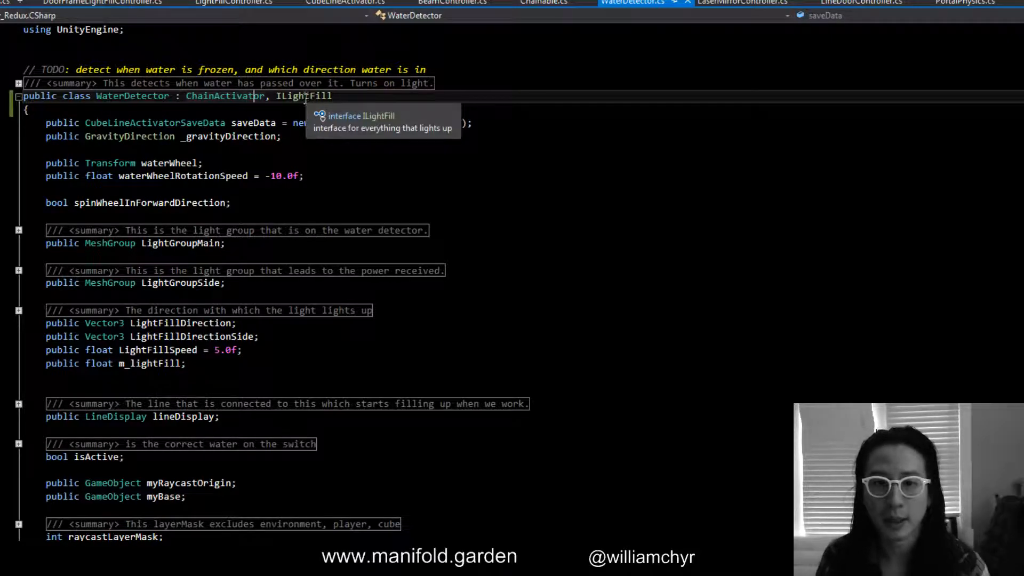
Jump to the ILightFill interface definition inside LightFillController.cs
{"action": "left_click", "coordinate": [232, 3]}
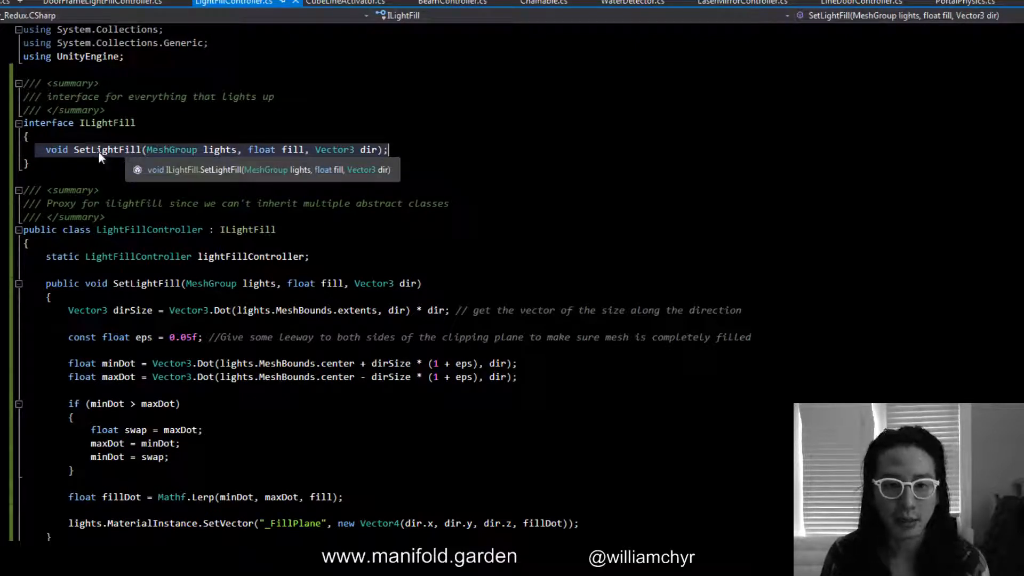
{"action": "mouse_move", "coordinate": [133, 162]}
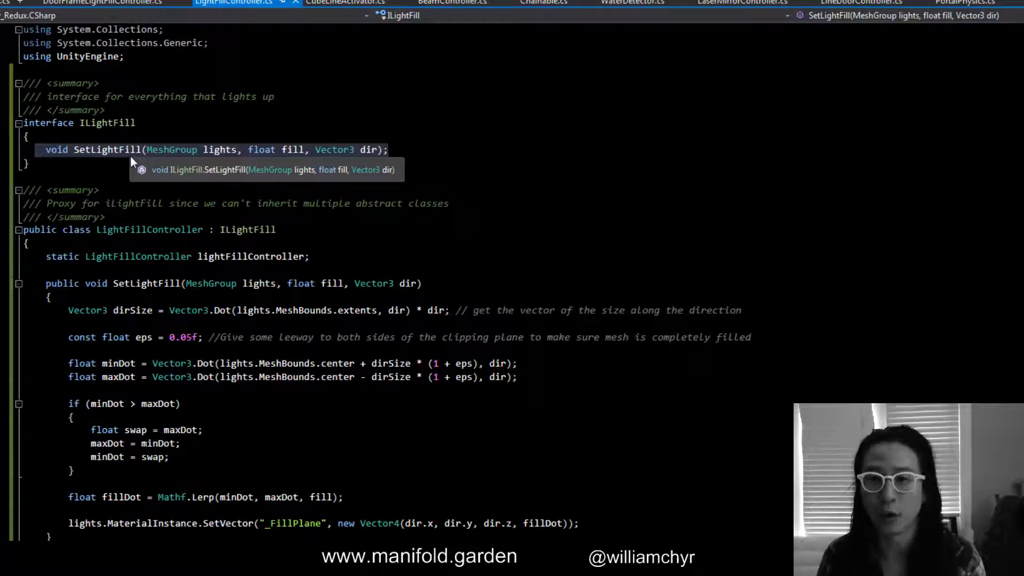
Glance at the Chainable class and return to WaterDetector
{"action": "left_click", "coordinate": [549, 3]}
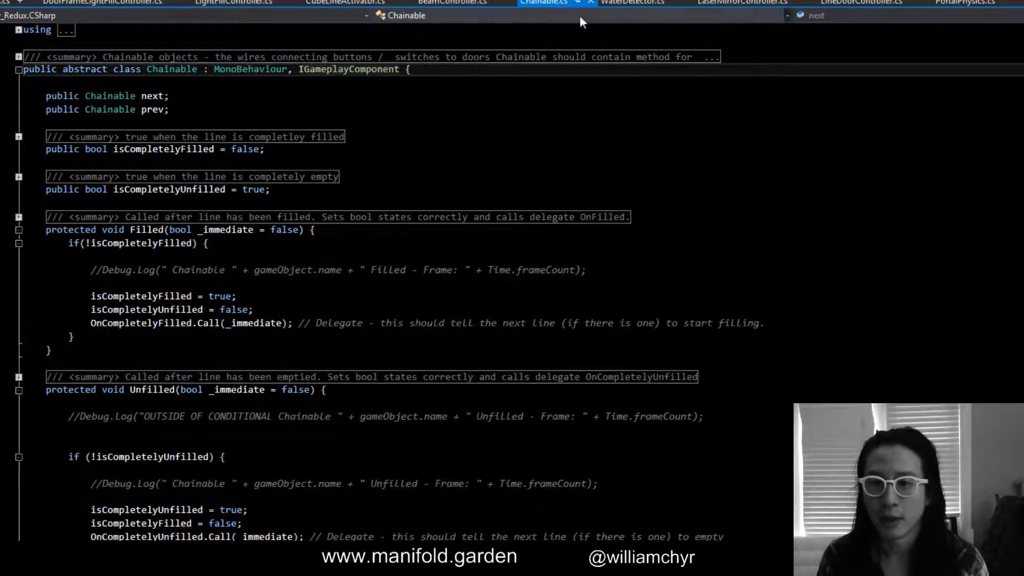
{"action": "left_click", "coordinate": [635, 2]}
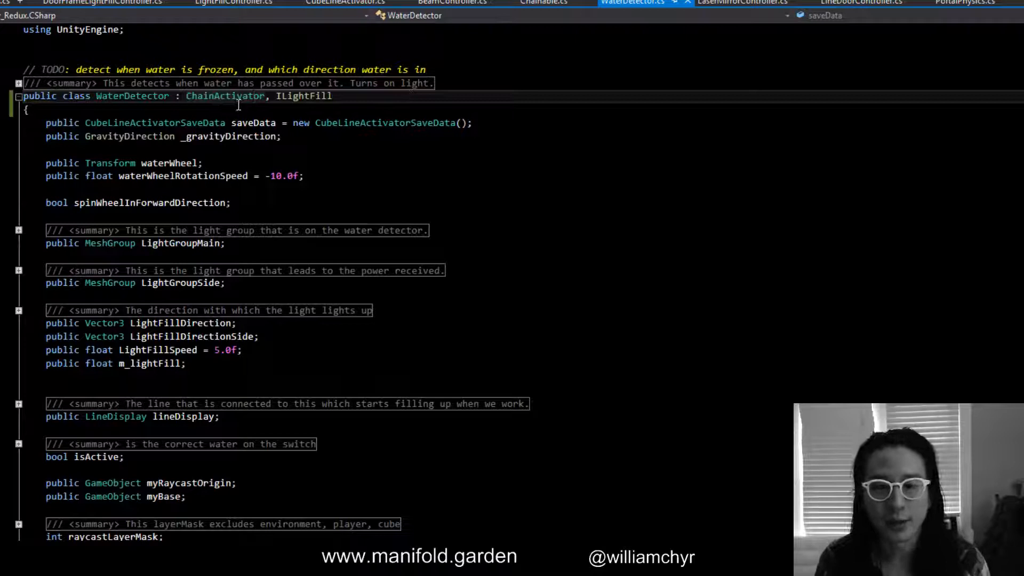
{"action": "mouse_move", "coordinate": [239, 102]}
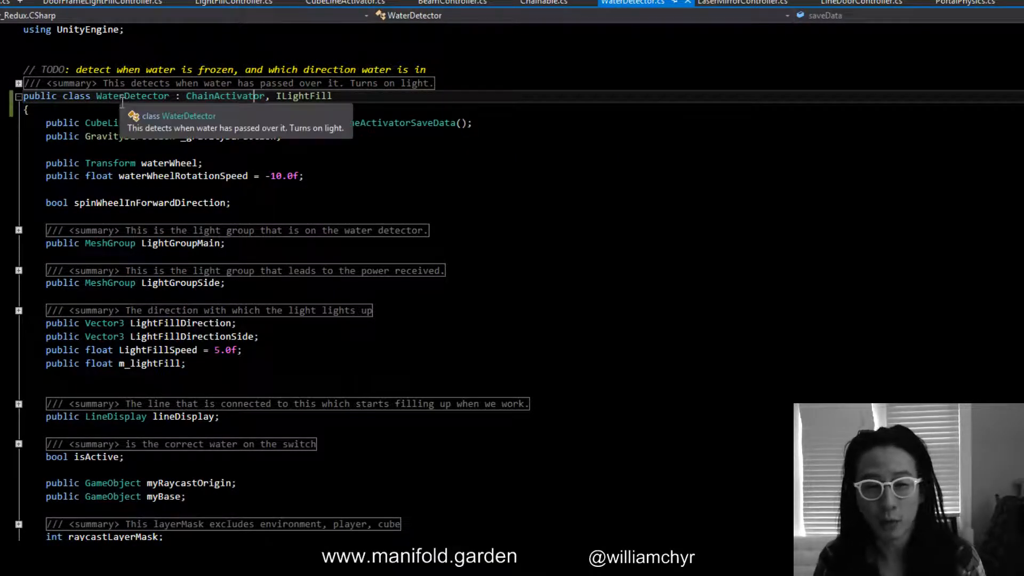
{"action": "mouse_move", "coordinate": [186, 96]}
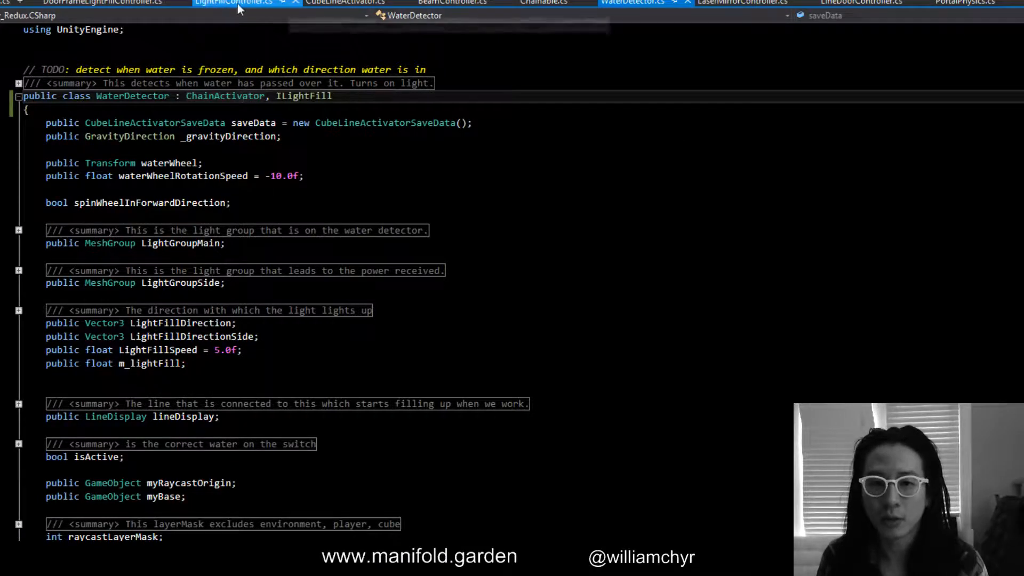
Review LightFillController's SetLightFill and static BaseSetLightFill, then return to WaterDetector
{"action": "left_click", "coordinate": [239, 5]}
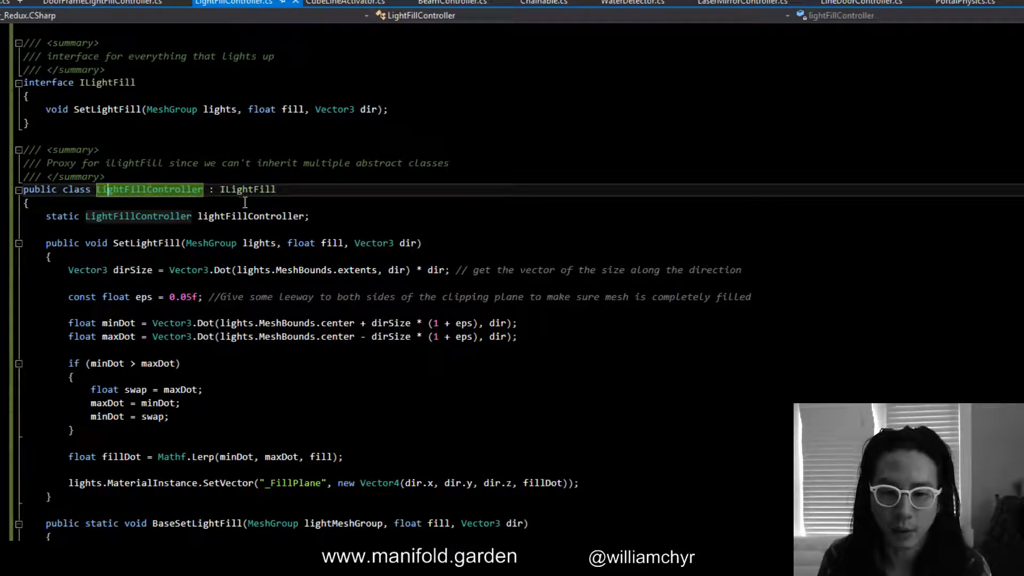
{"action": "scroll", "scroll_direction": "down", "scroll_amount": 3}
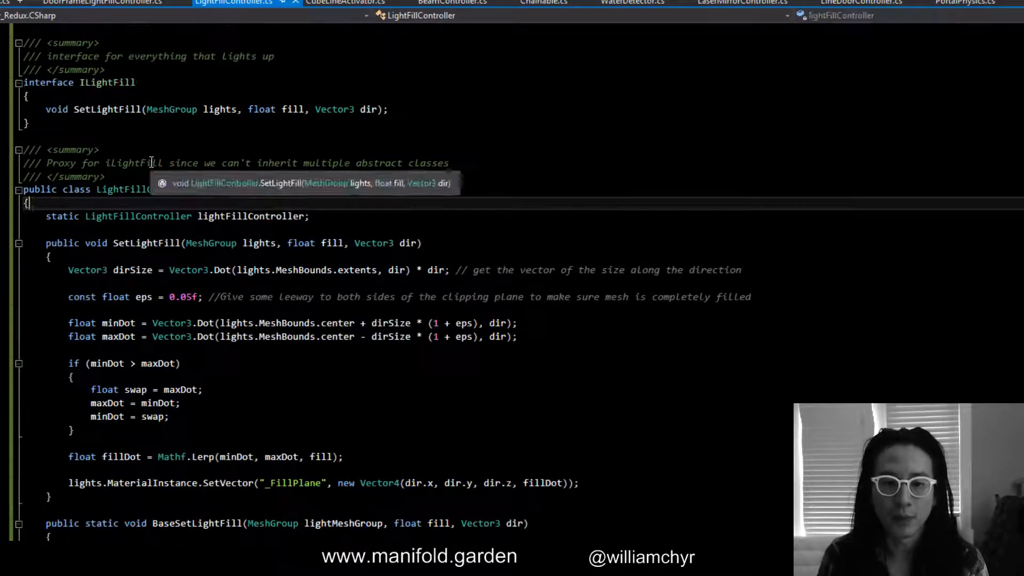
{"action": "scroll", "scroll_direction": "down", "scroll_amount": 3}
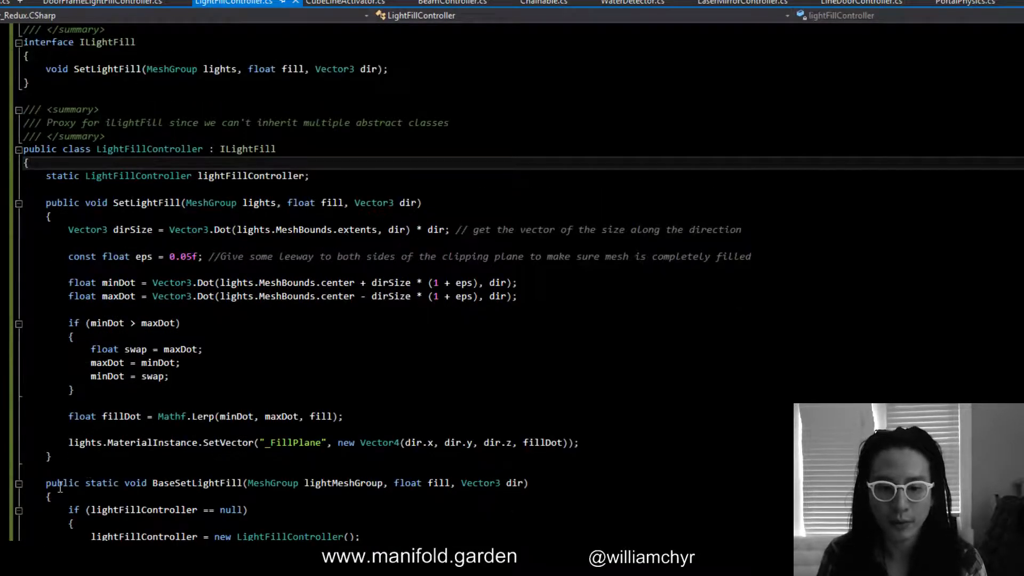
{"action": "scroll", "scroll_direction": "down", "scroll_amount": 3}
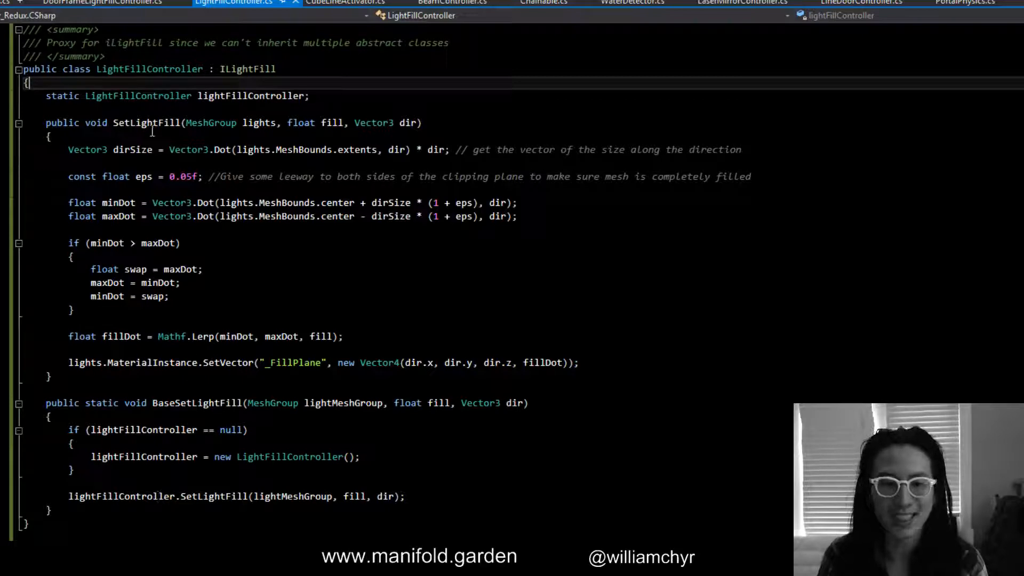
{"action": "left_click", "coordinate": [634, 2]}
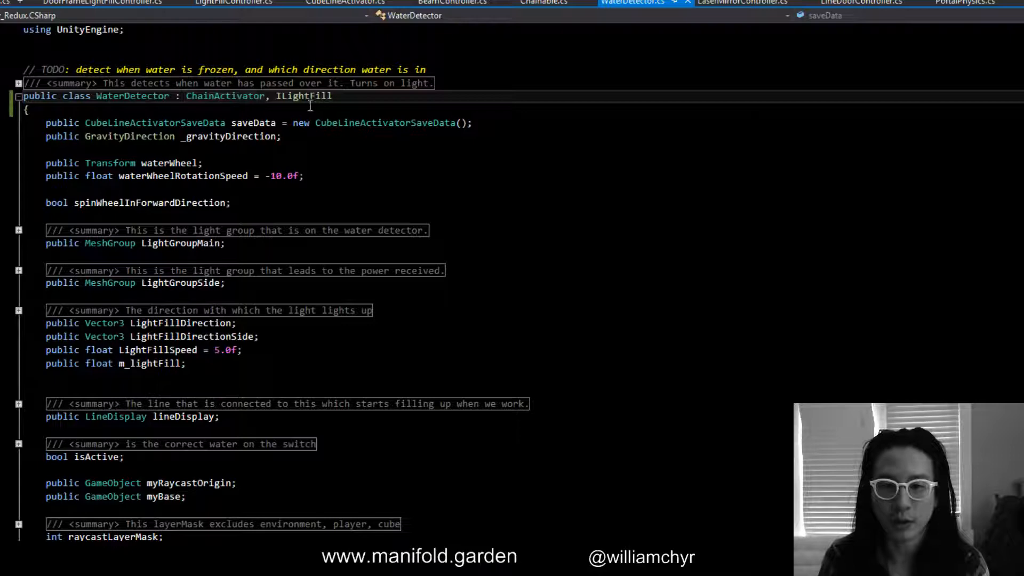
Scroll WaterDetector down to its SetLightFill method forwarding to LightFillController.BaseSetLightFill
{"action": "scroll", "scroll_direction": "down", "scroll_amount": 3}
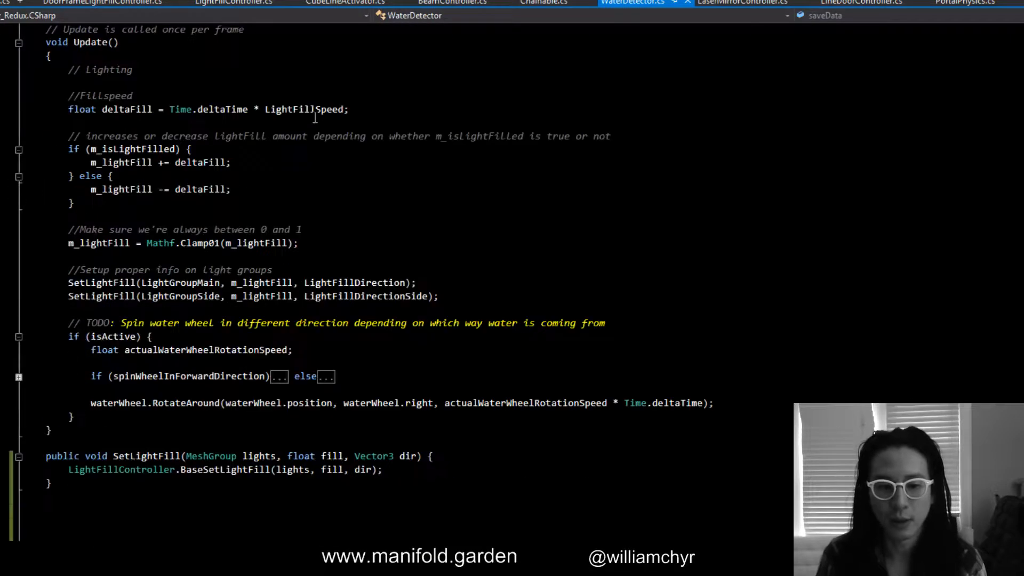
{"action": "scroll", "scroll_direction": "down", "scroll_amount": 3}
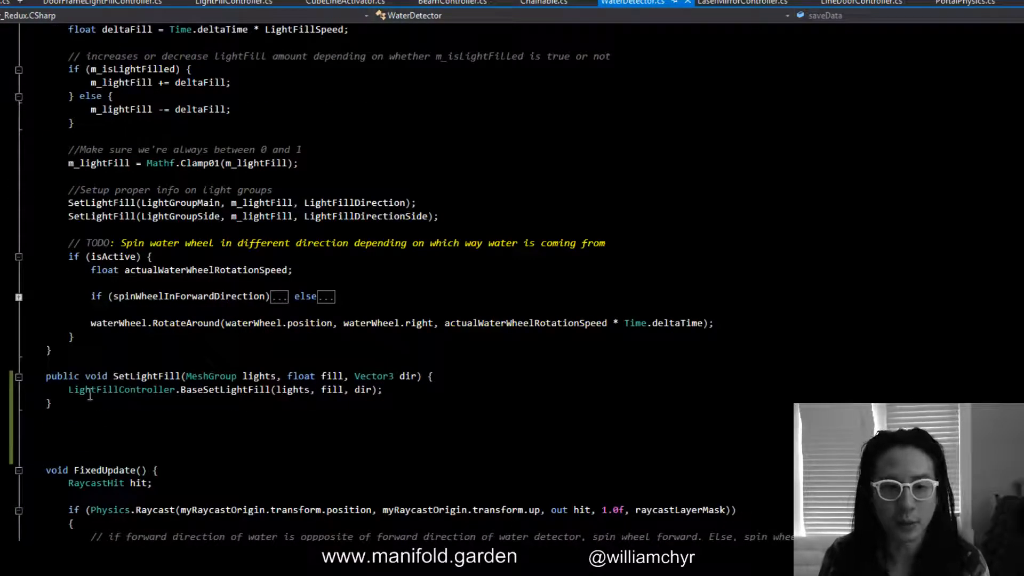
{"action": "mouse_move", "coordinate": [240, 399]}
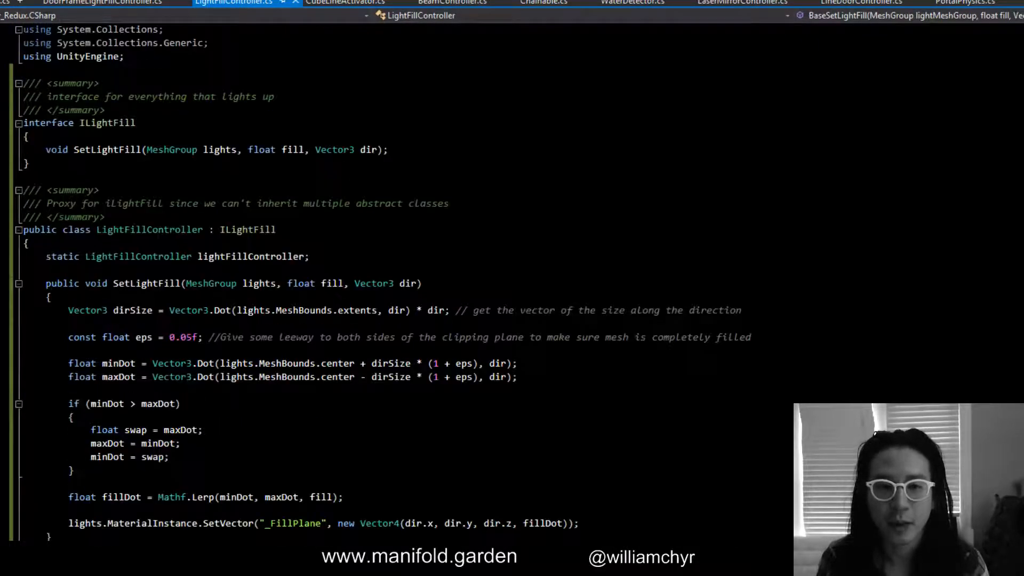
Show DoorFrameLightFillController extending ChainListener with its light-fill fields and Update
{"action": "left_click", "coordinate": [107, 2]}
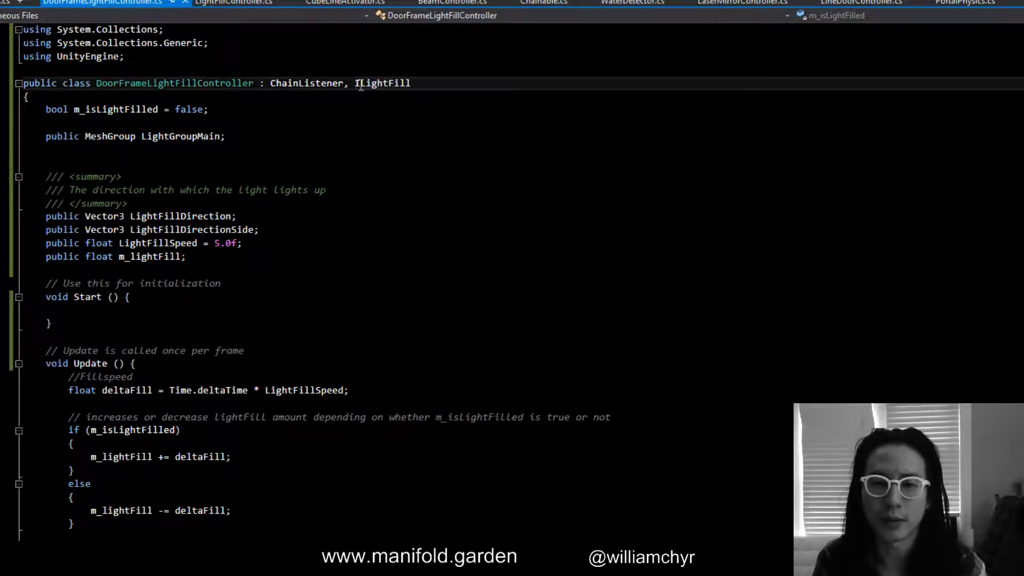
{"action": "double_click", "coordinate": [381, 83]}
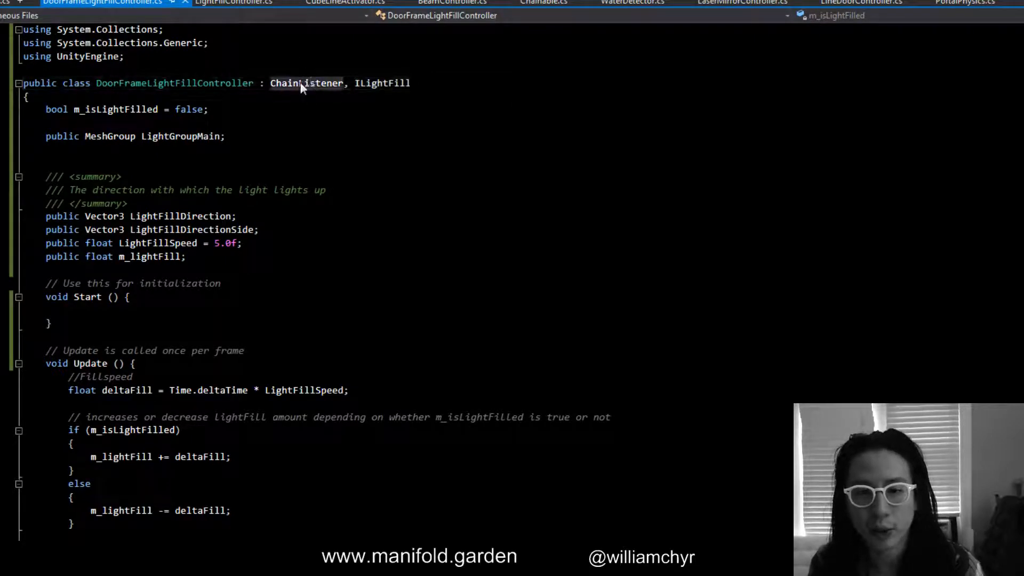
{"action": "scroll", "scroll_direction": "down", "scroll_amount": 3}
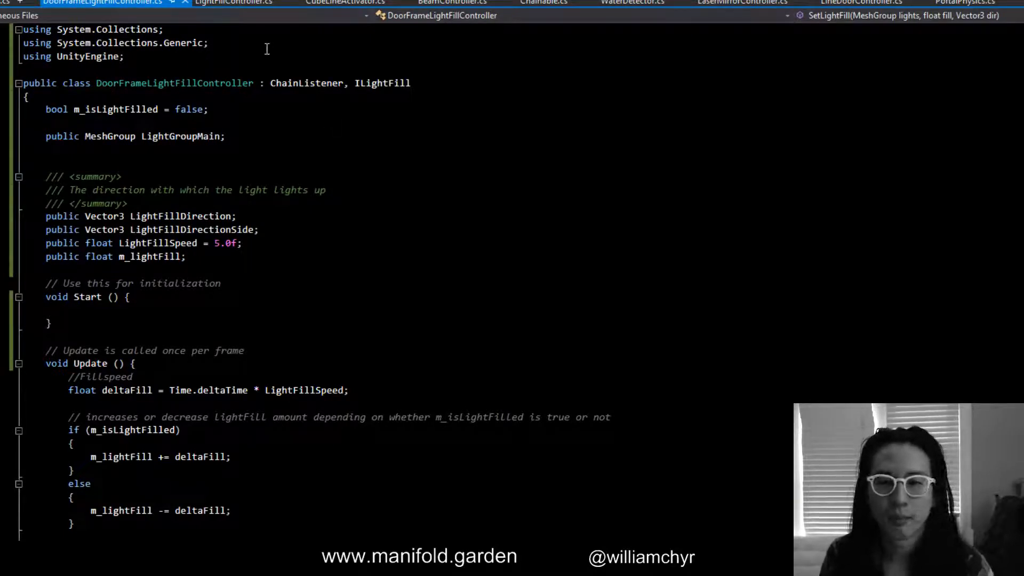
{"action": "mouse_move", "coordinate": [241, 2]}
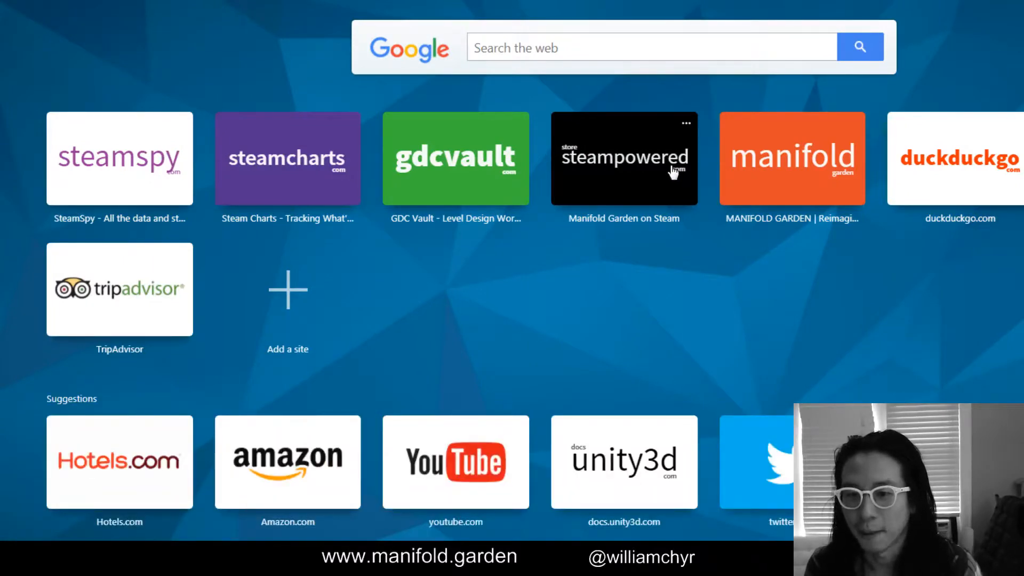
Open the Manifold Garden Steam store page from the speed-dial tile
{"action": "left_click", "coordinate": [624, 157]}
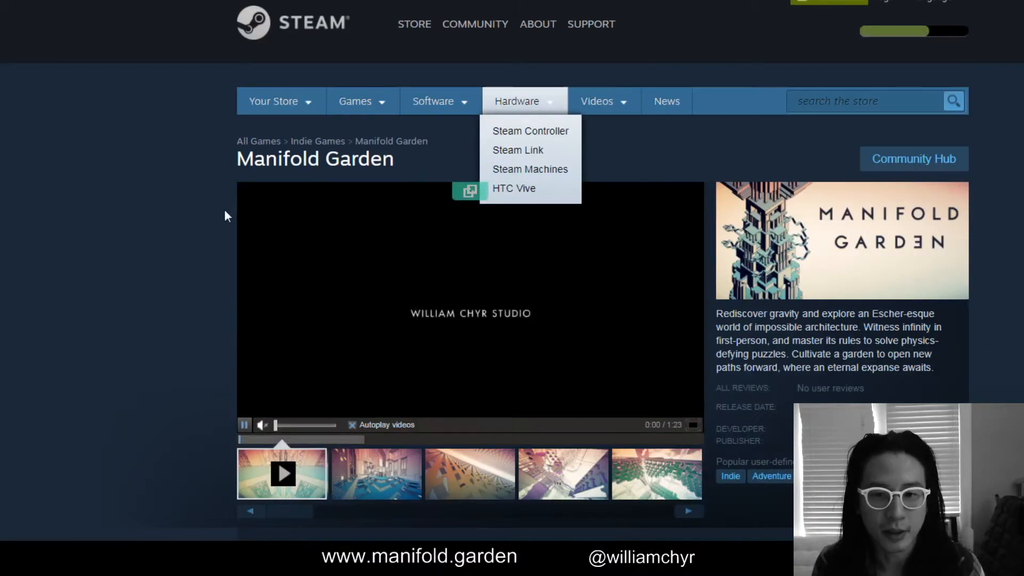